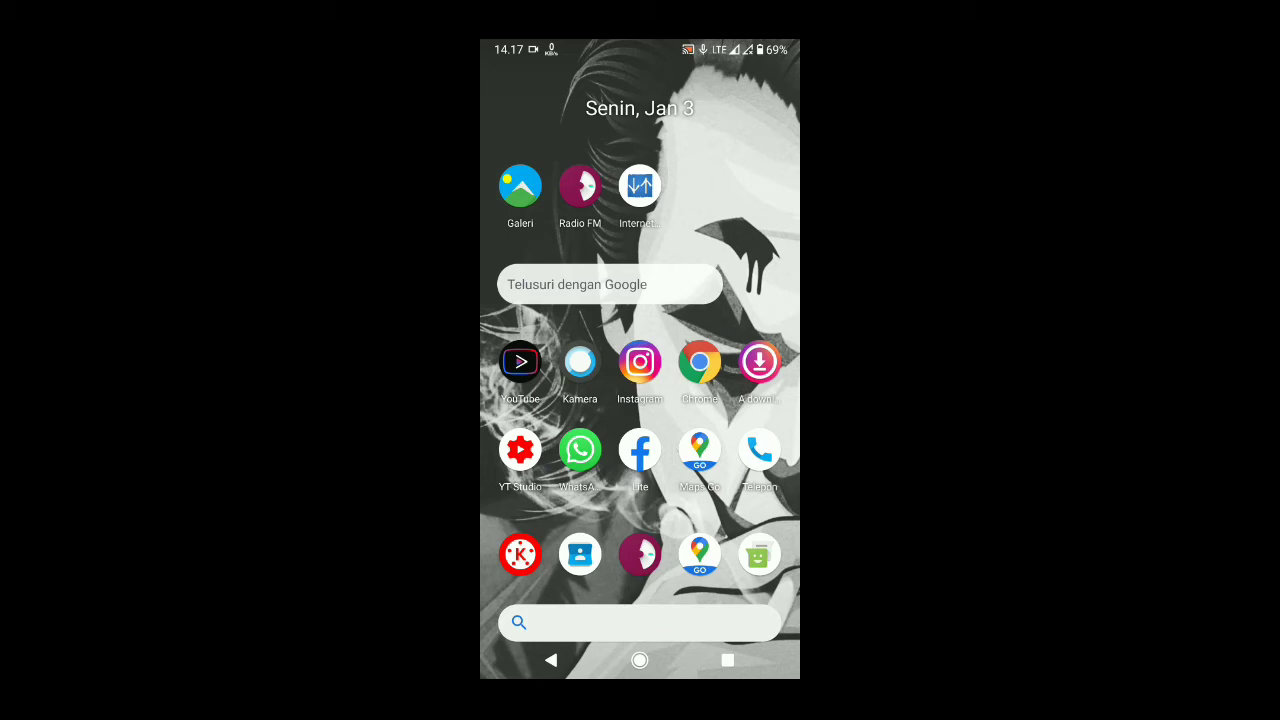
Step: Launch Instagram from the home screen and go to the Explore page
left_click(640, 362)
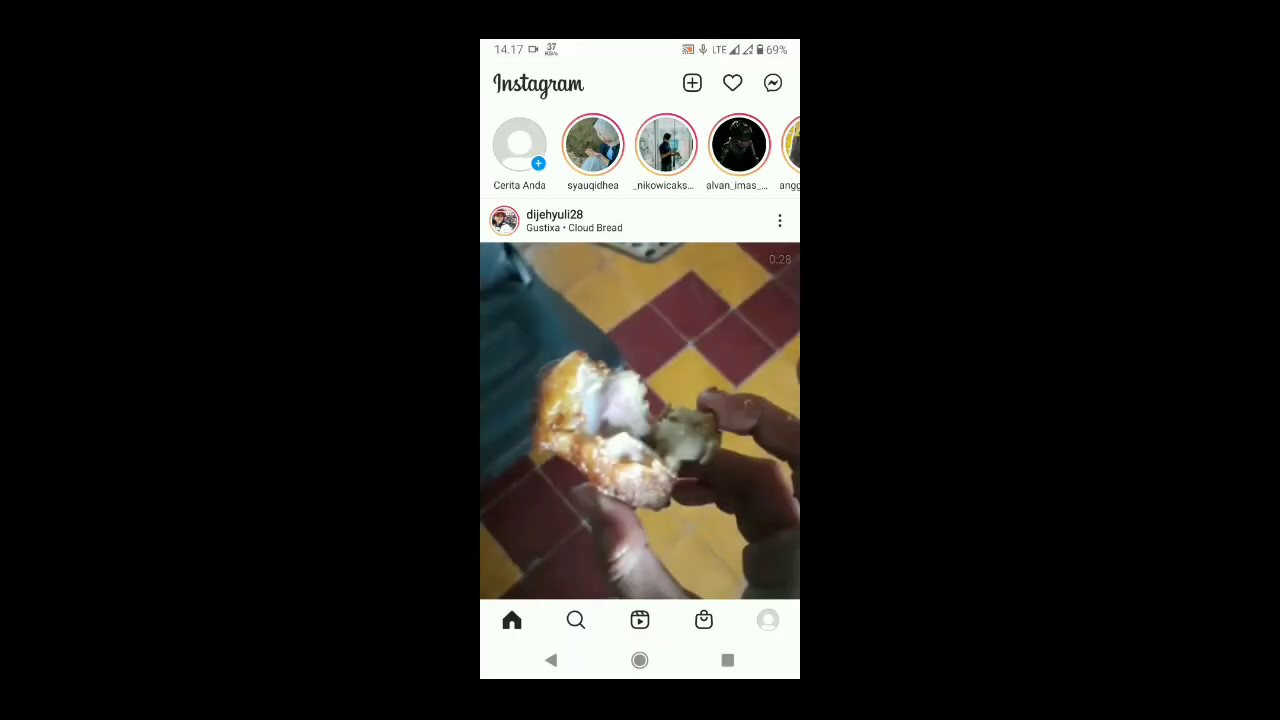
left_click(576, 620)
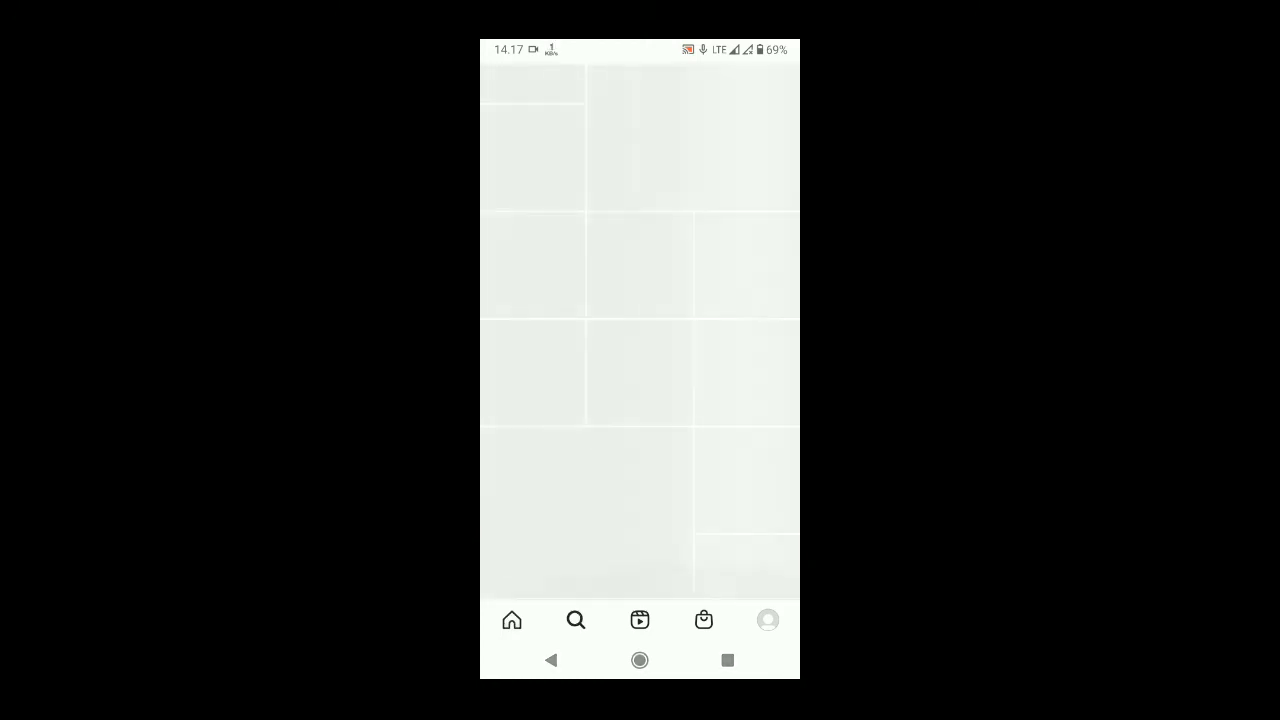
left_click(575, 620)
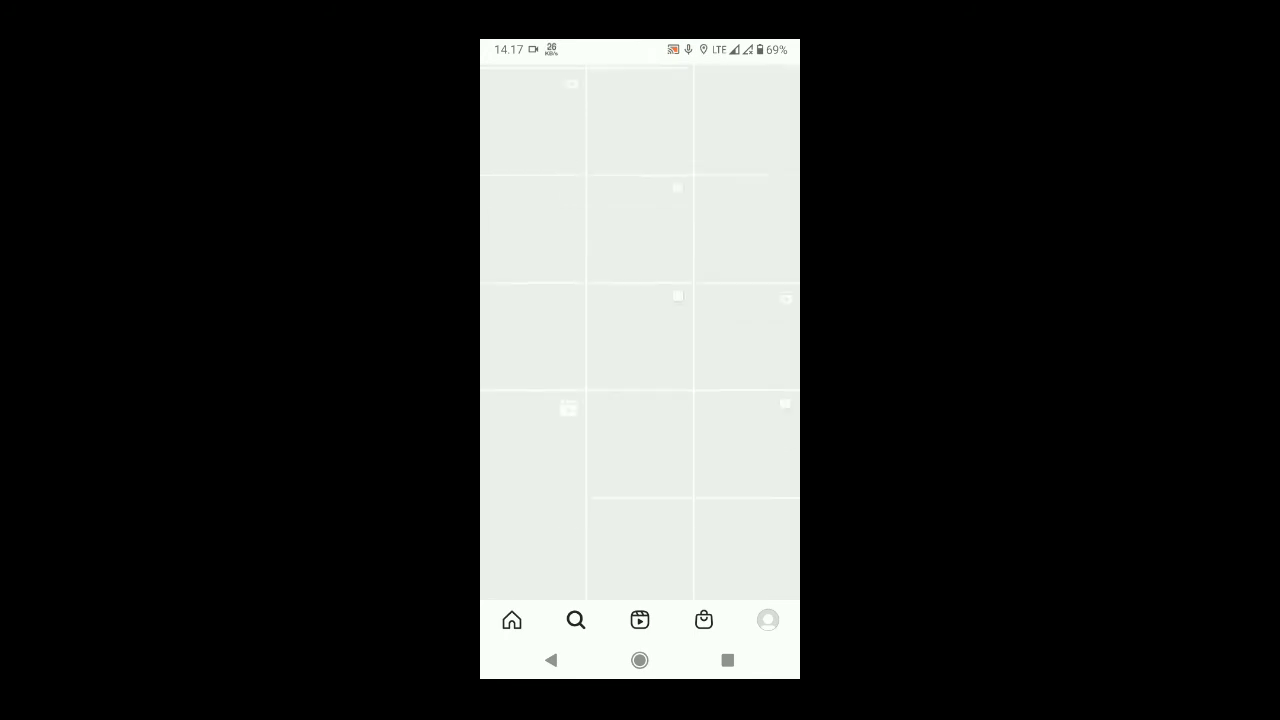
left_click(575, 620)
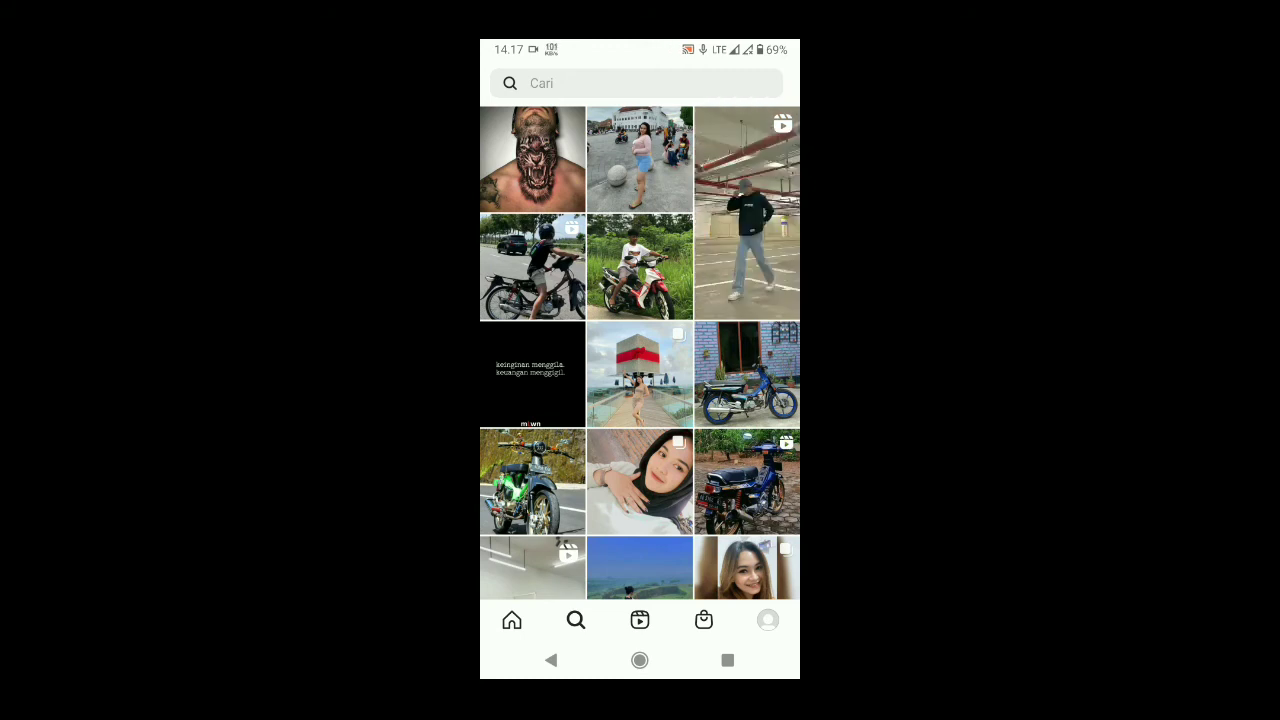
scroll("down", 3)
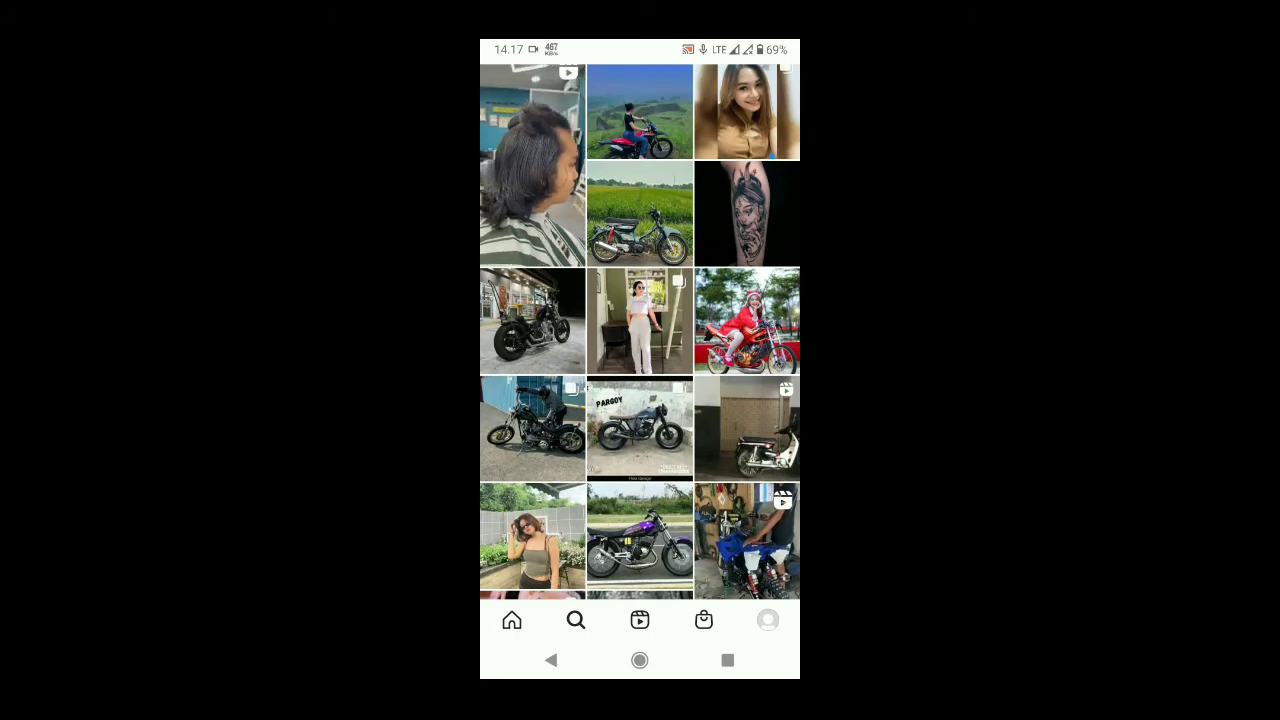
scroll("down", 3)
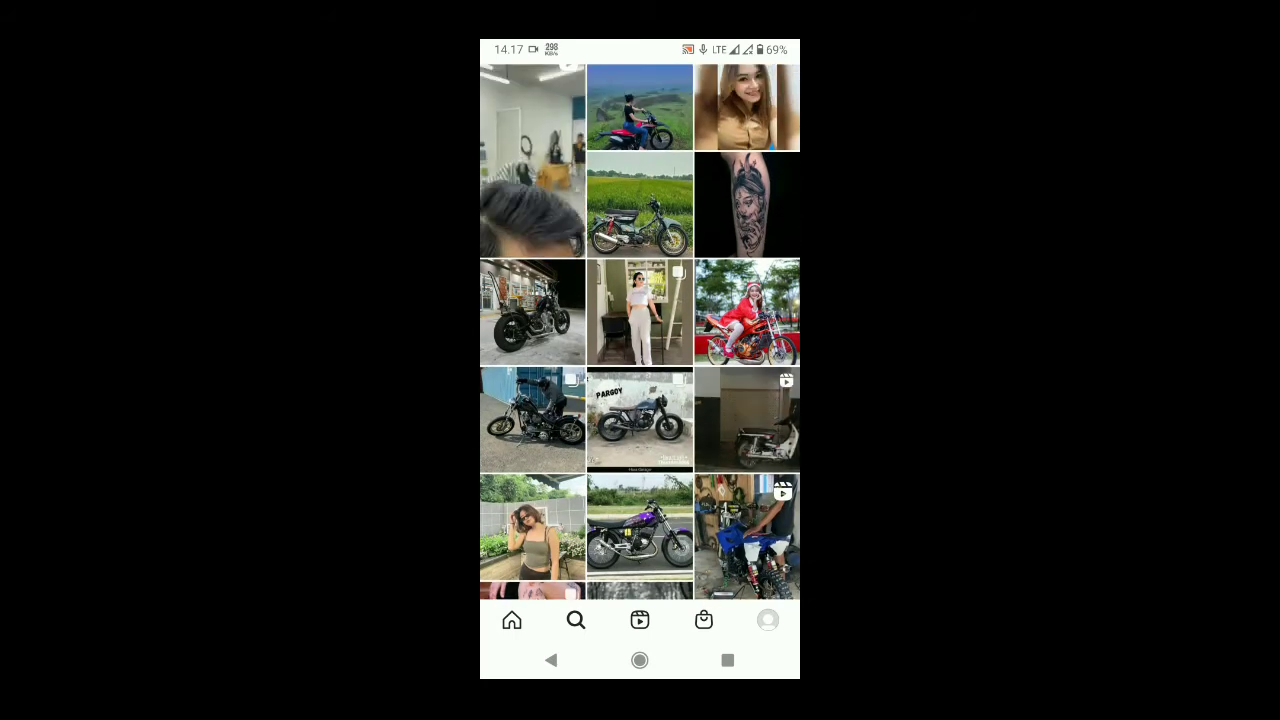
scroll("down", 3)
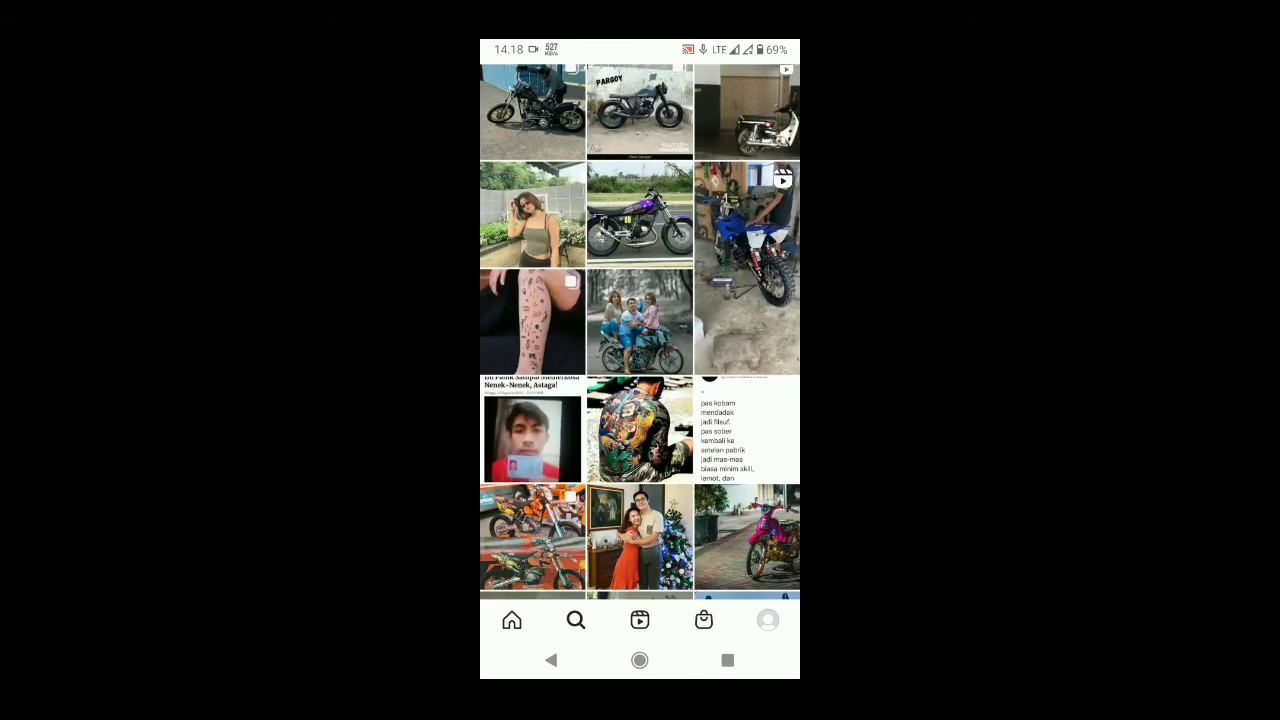
scroll("down", 3)
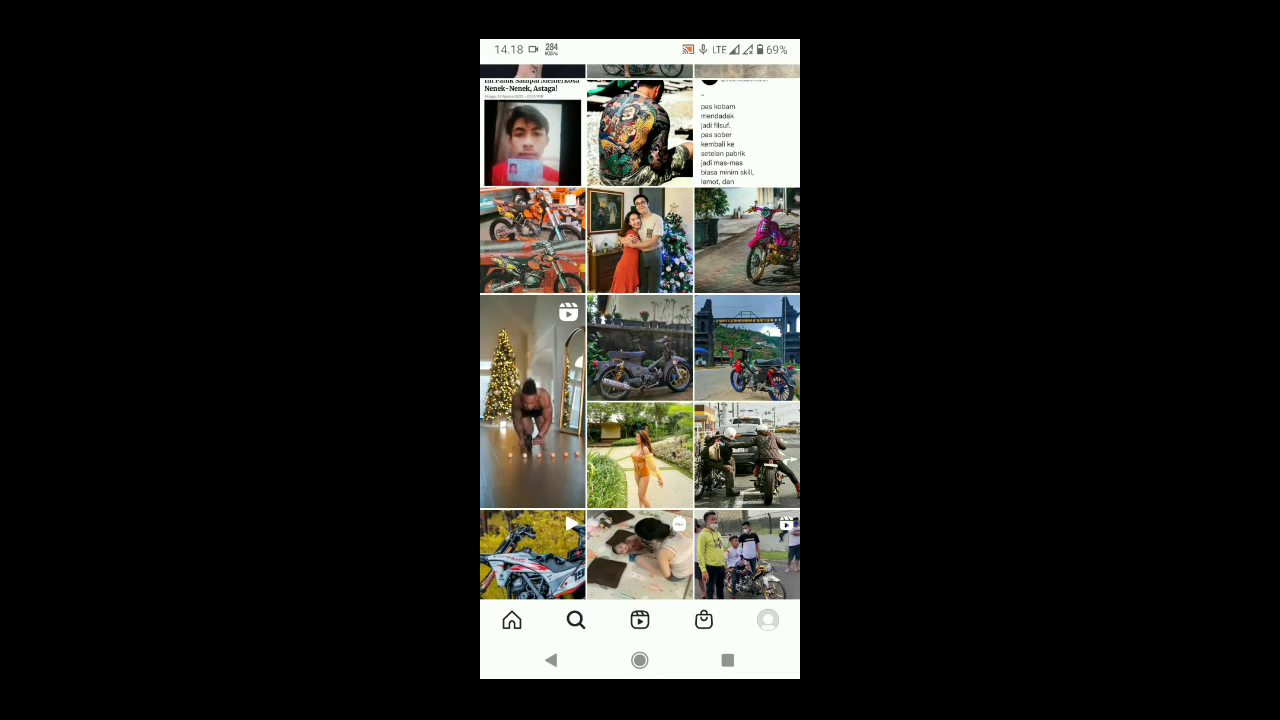
scroll("down", 3)
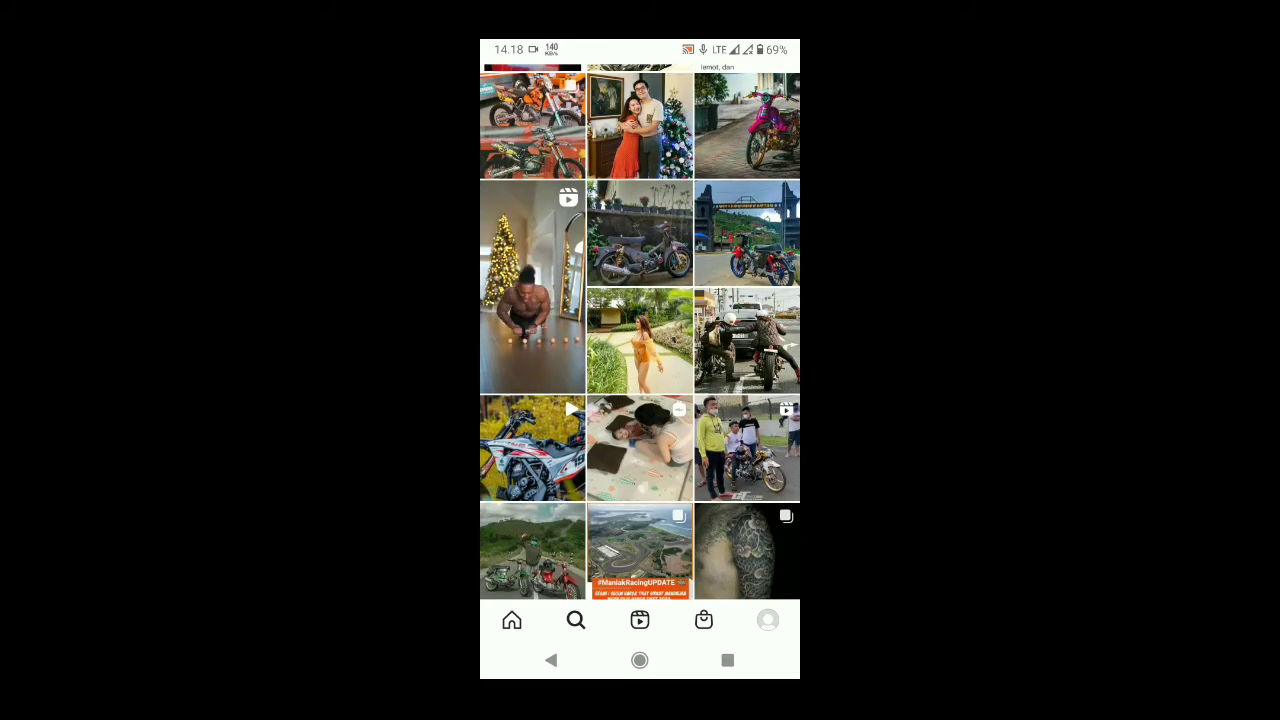
left_click(575, 620)
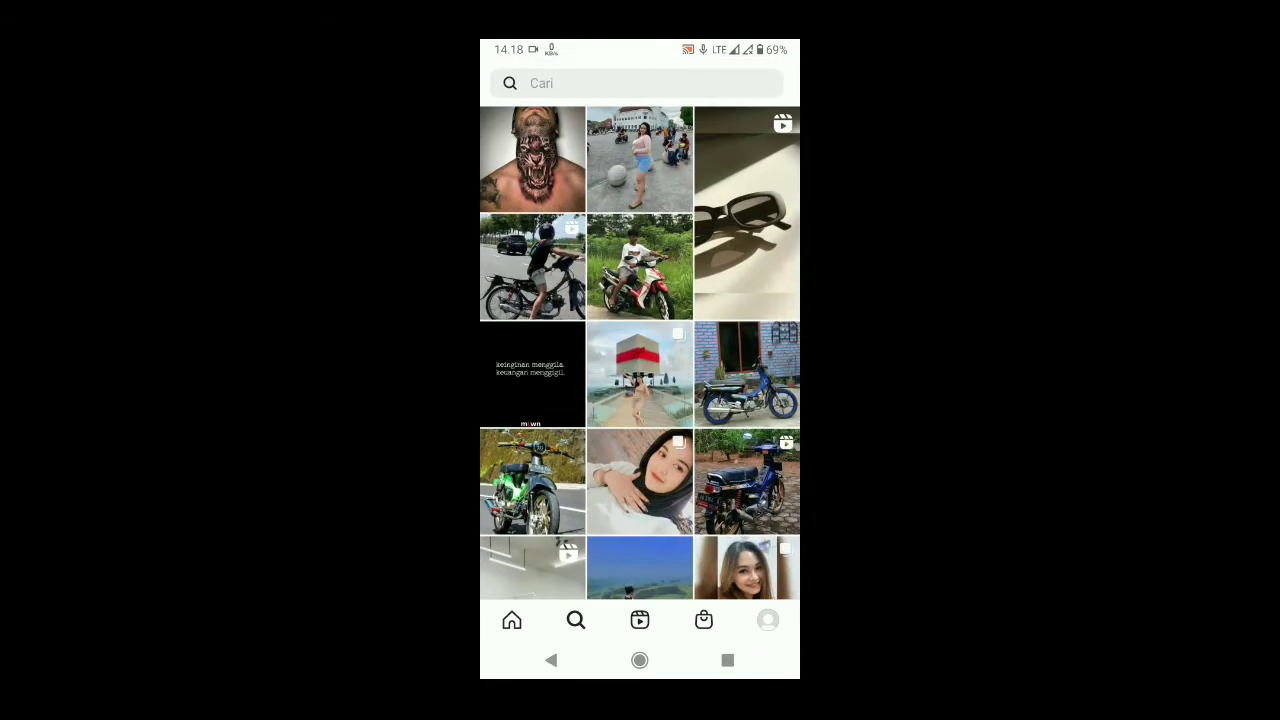
scroll("down", 3)
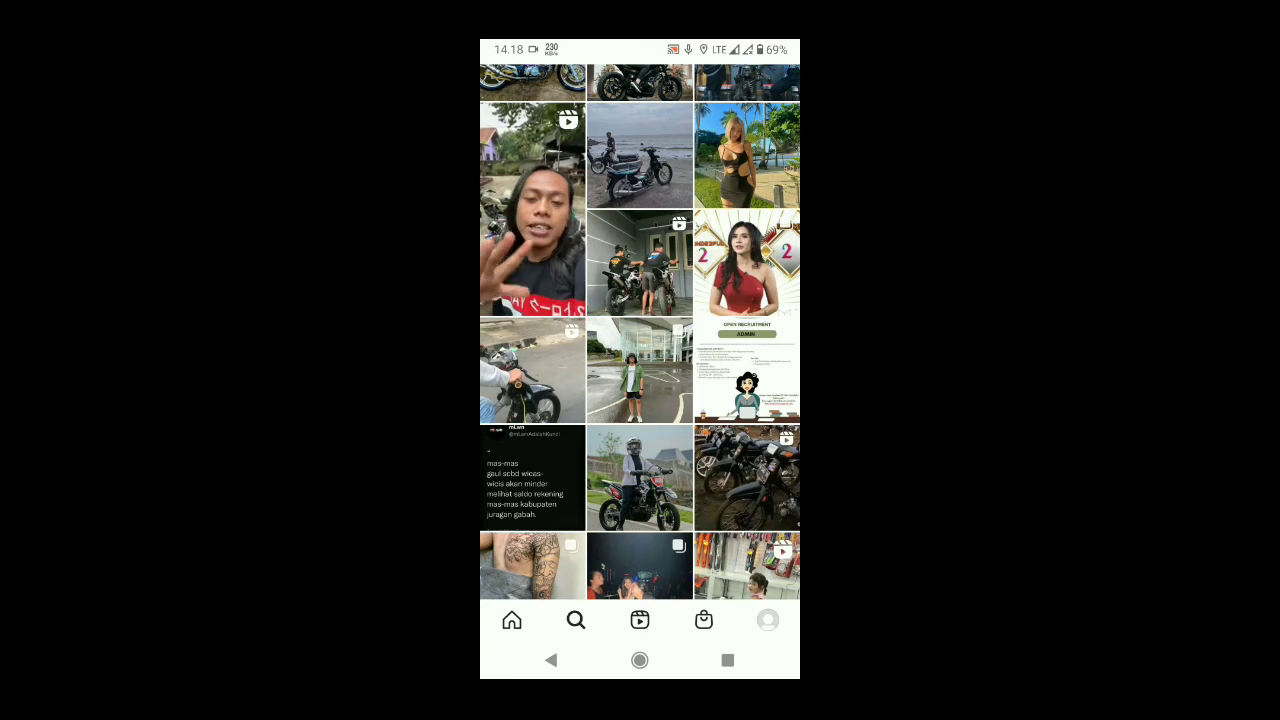
scroll("down", 3)
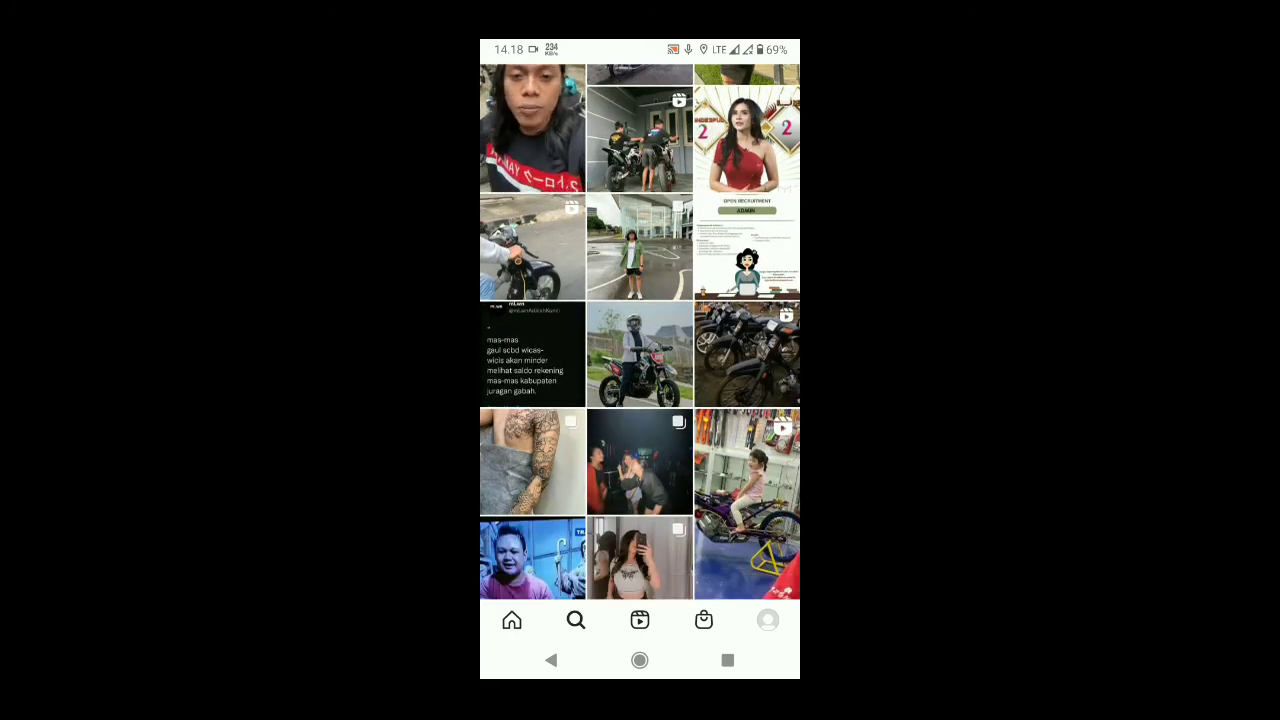
scroll("down", 3)
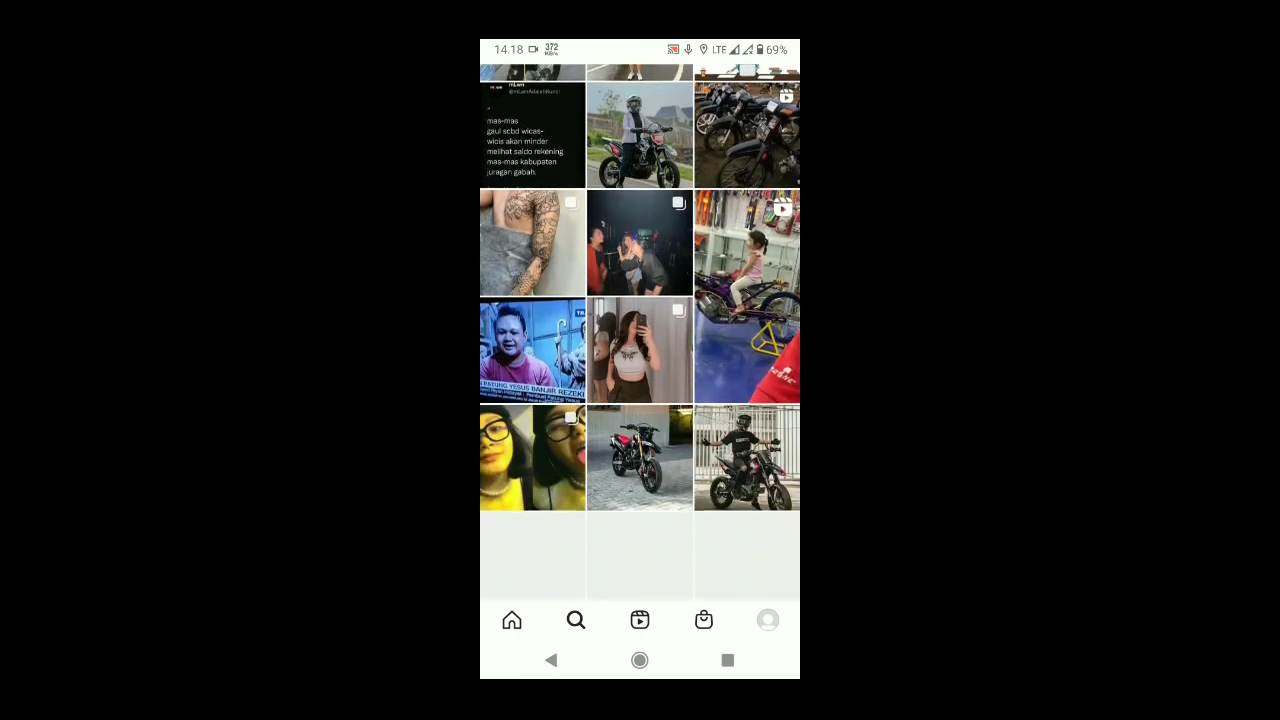
scroll("down", 3)
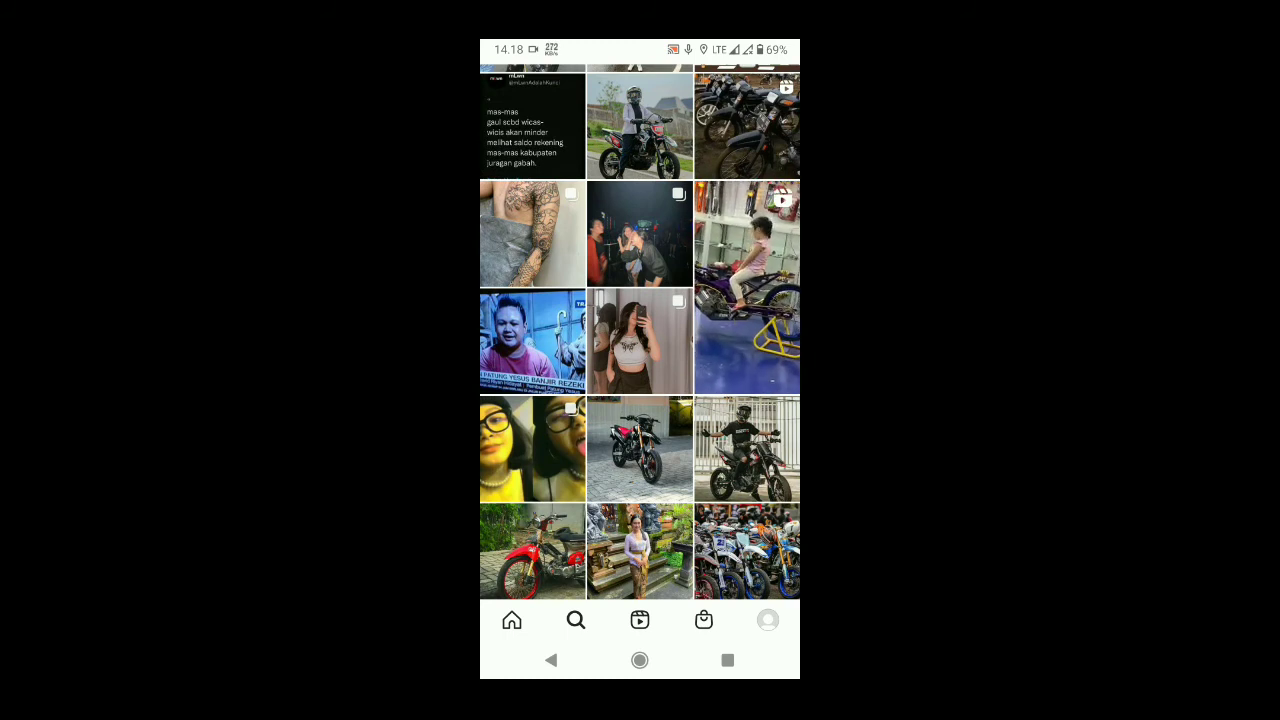
scroll("down", 3)
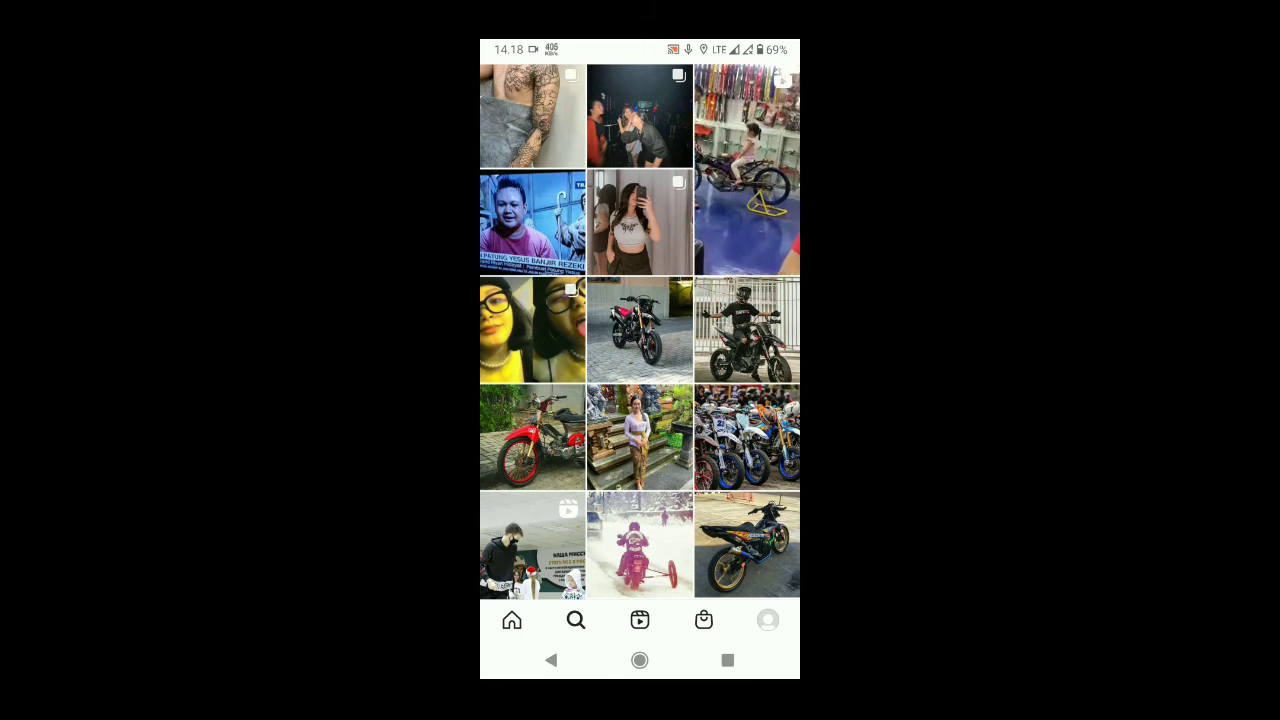
Step: Open the crf150_indonesia red motorcycle post and bring up its options menu
left_click(748, 330)
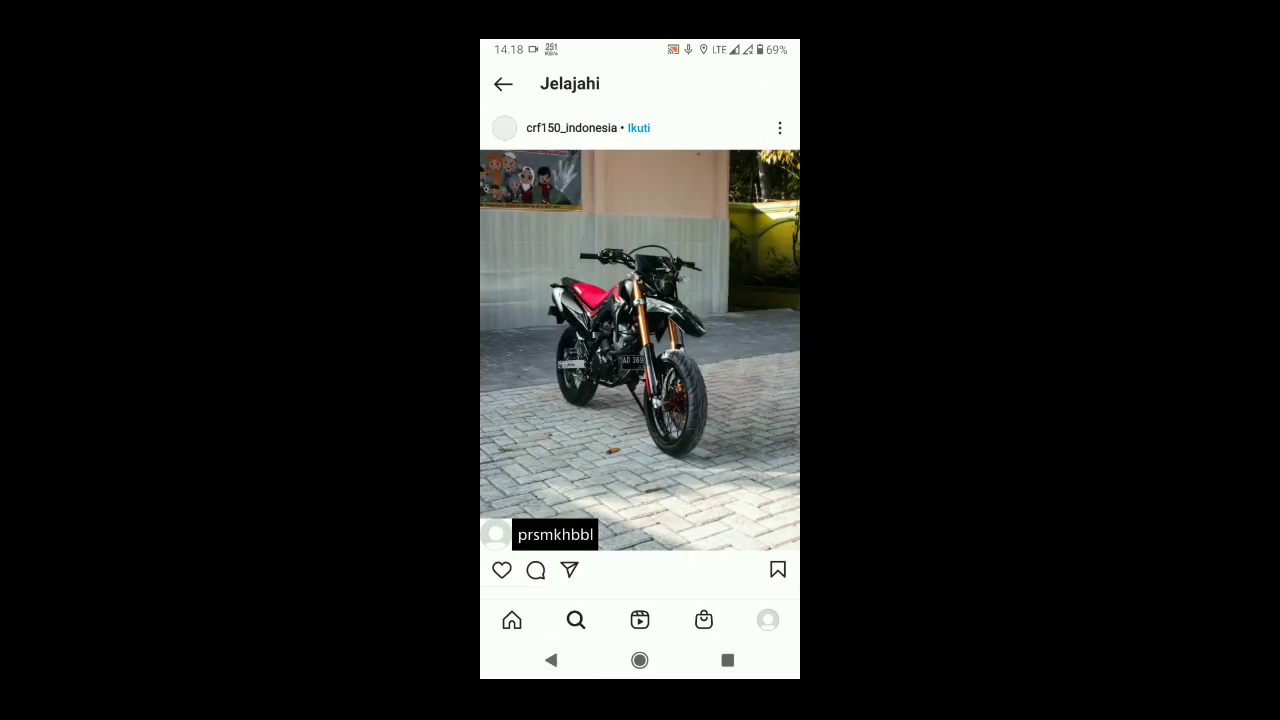
left_click(779, 127)
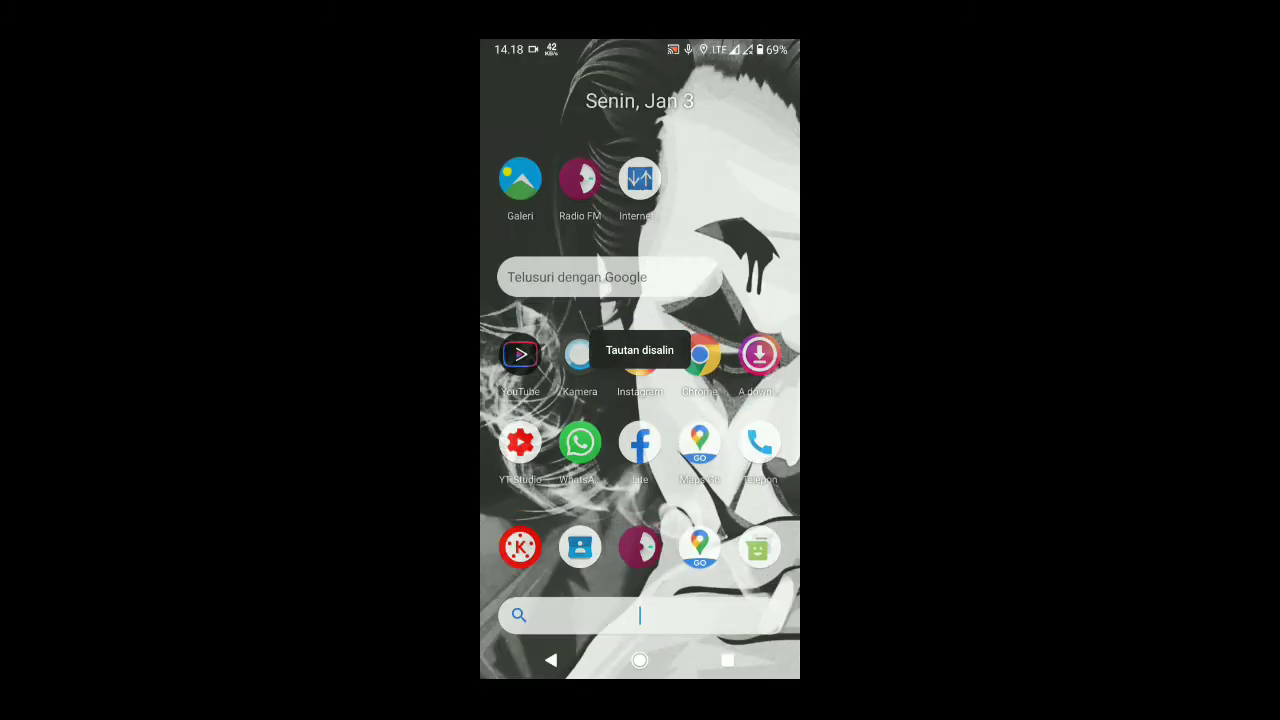
Step: Launch the Instagram downloader app and scroll down through its screen
left_click(759, 355)
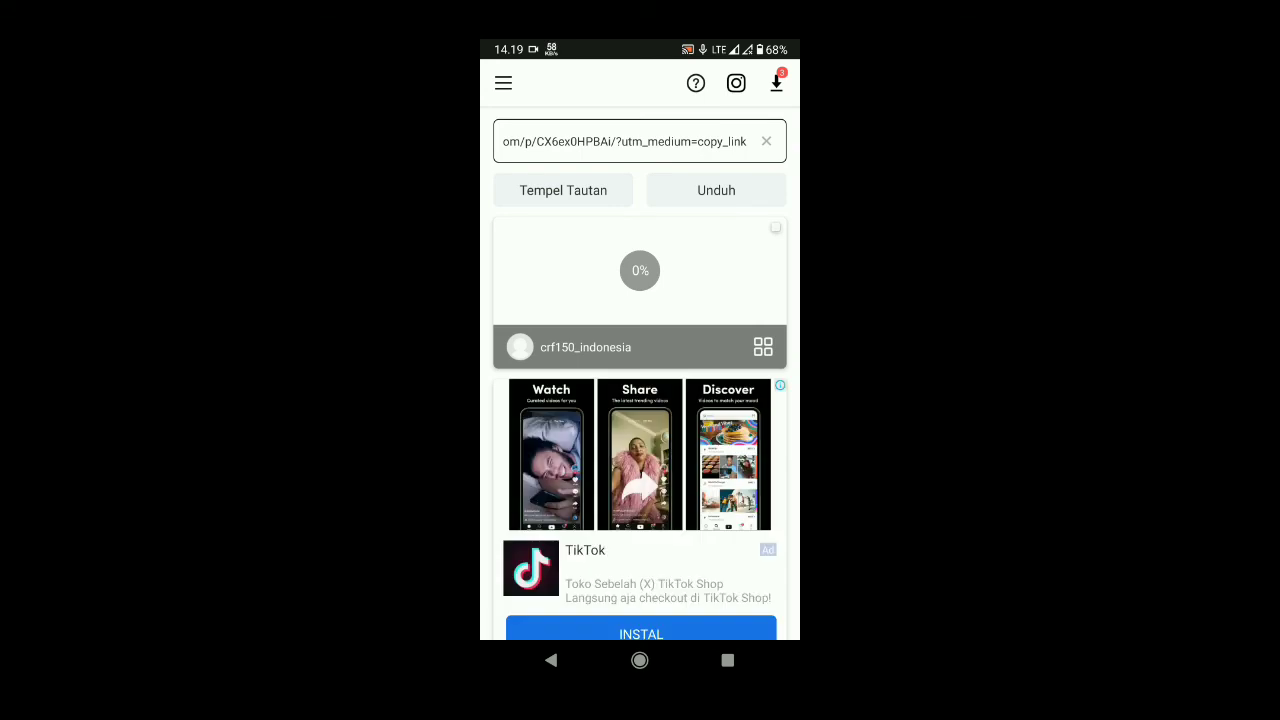
scroll("down", 3)
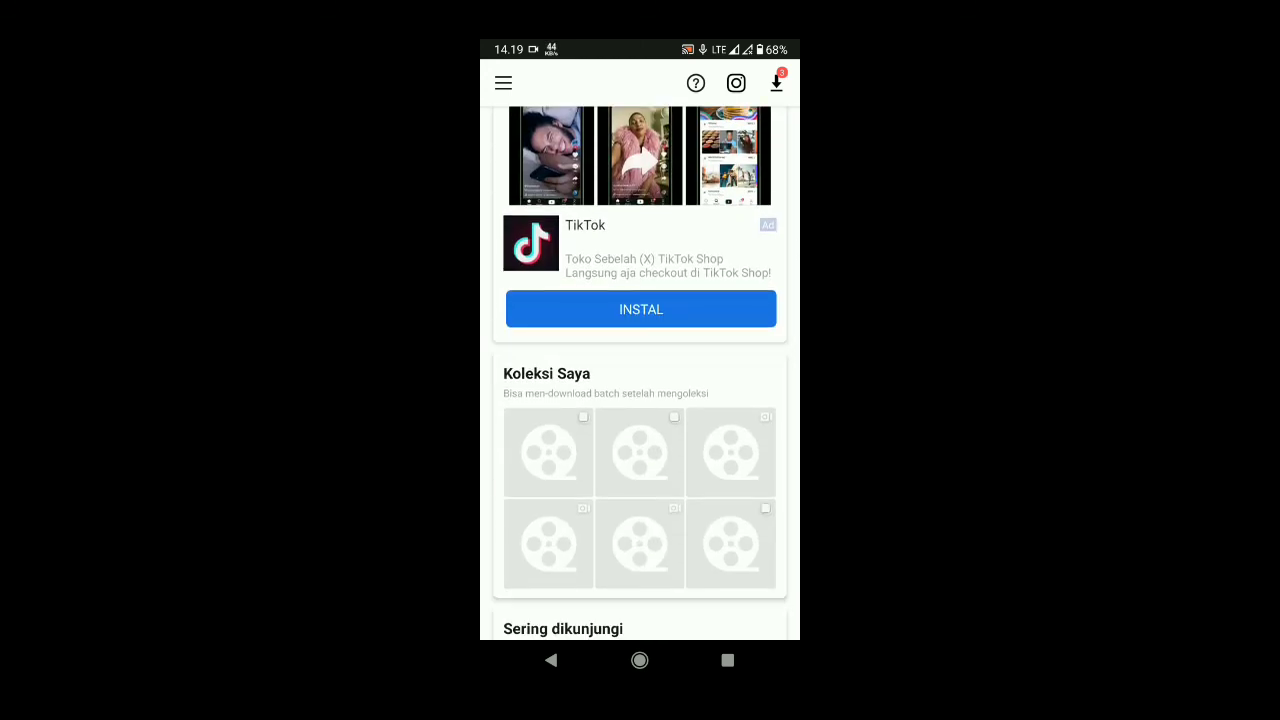
scroll("down", 3)
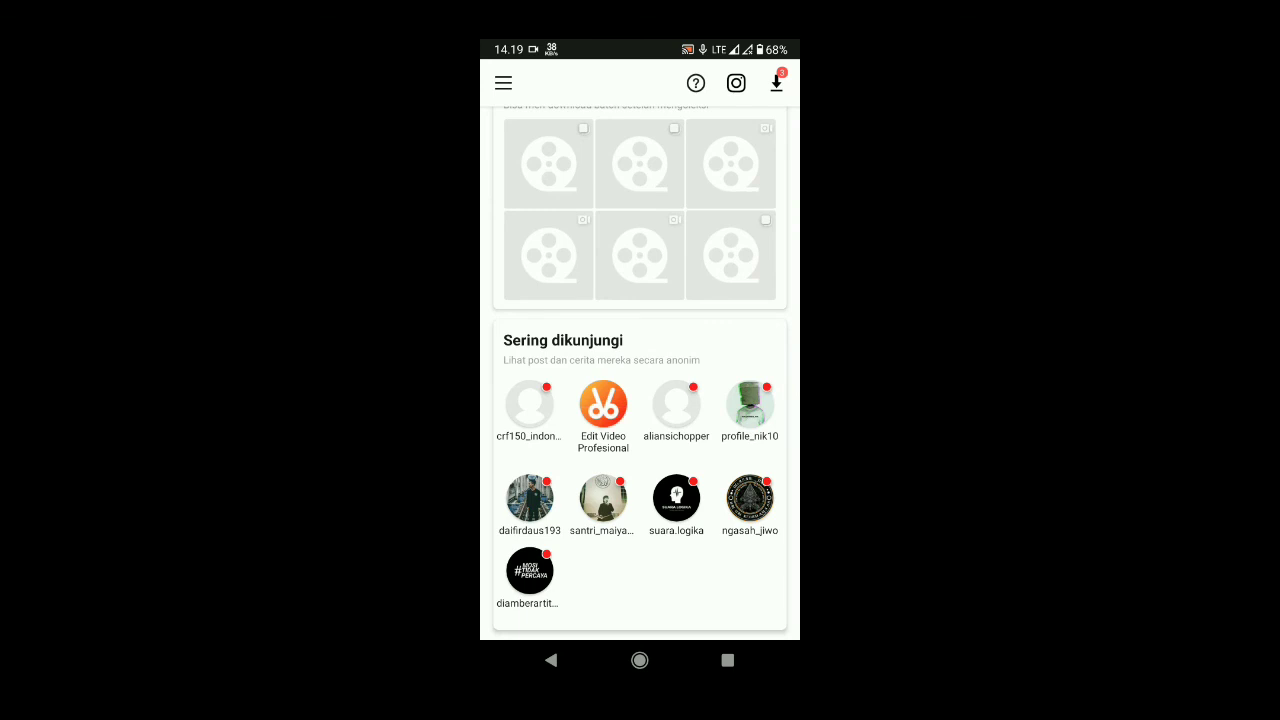